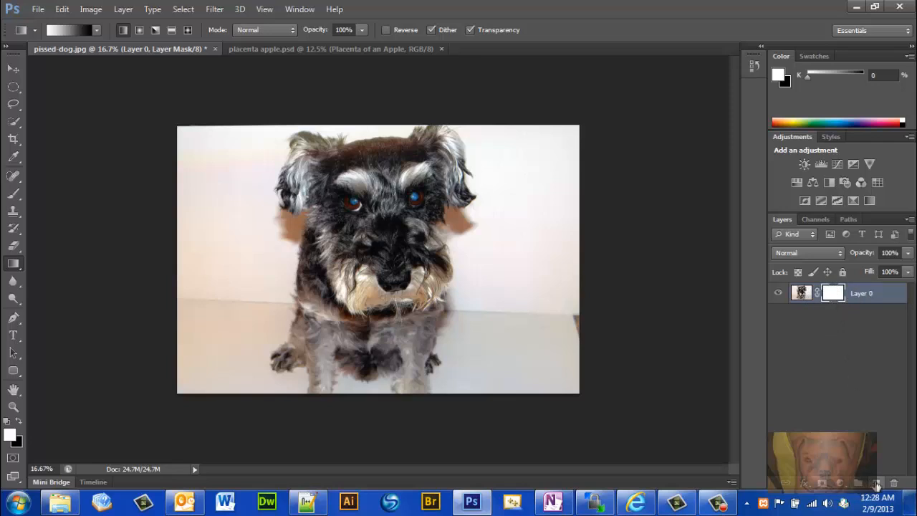
# Add a new empty layer, move it beneath Layer 0 (the dog), and hide the dog layer
pyautogui.click(875, 481)
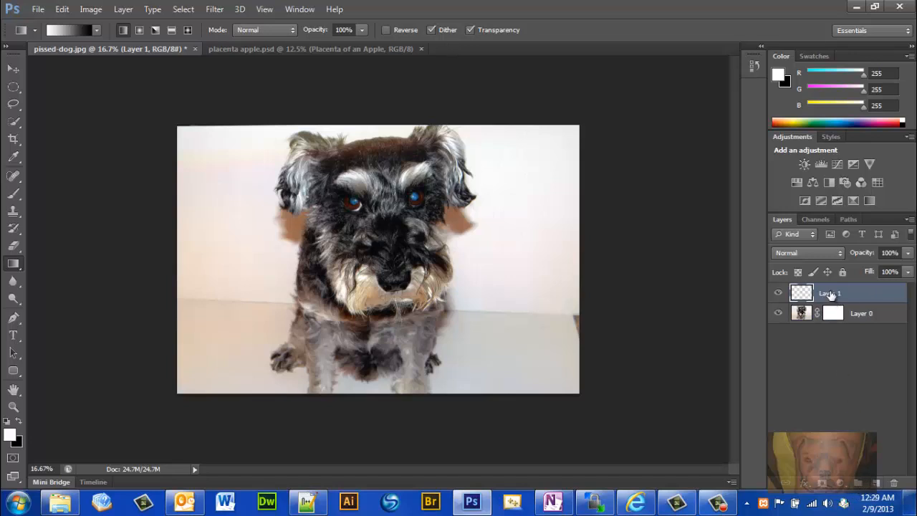
pyautogui.moveTo(828, 293); pyautogui.dragTo(828, 316)
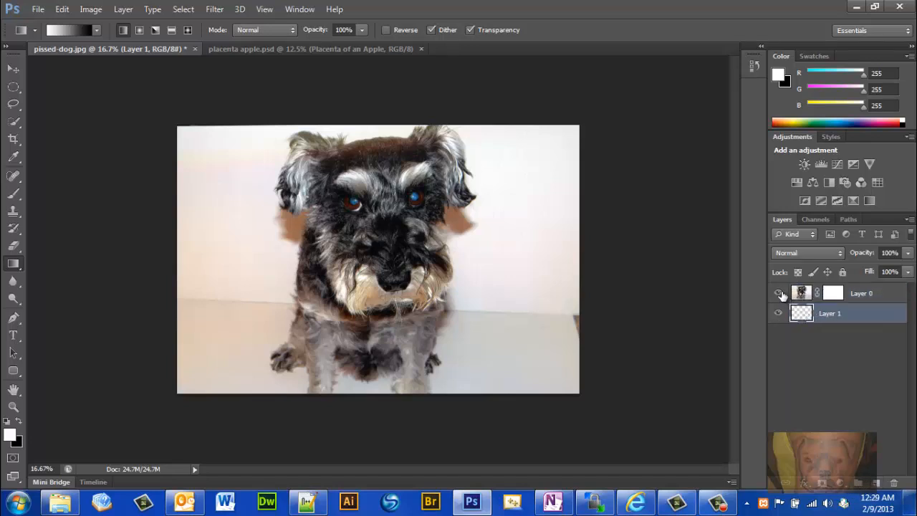
pyautogui.click(778, 292)
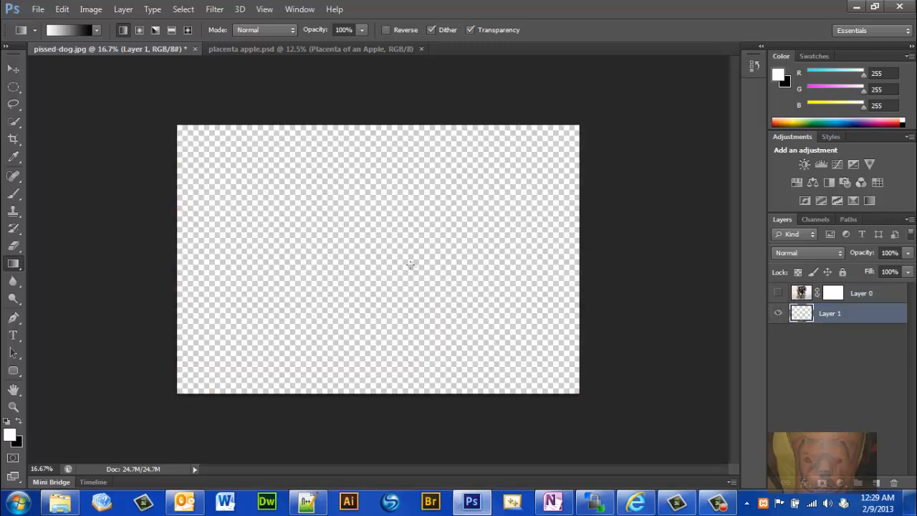
pyautogui.moveTo(205, 95)
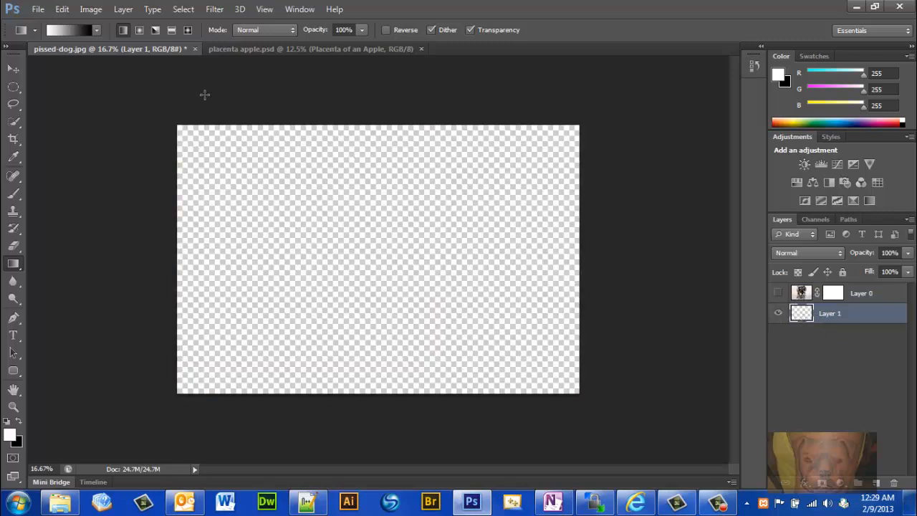
pyautogui.click(37, 8)
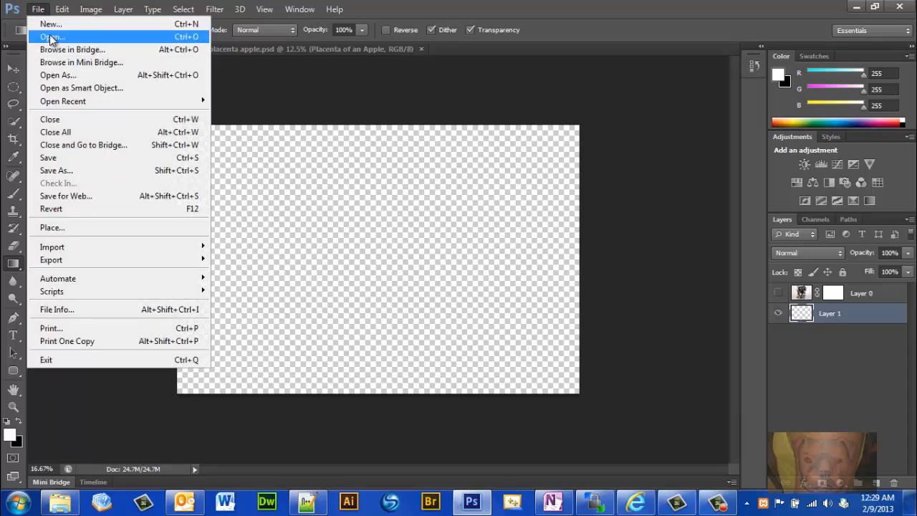
# Use File > Place to bring the Hydrangeas photo from the Backgrounds folder into the document
pyautogui.click(52, 227)
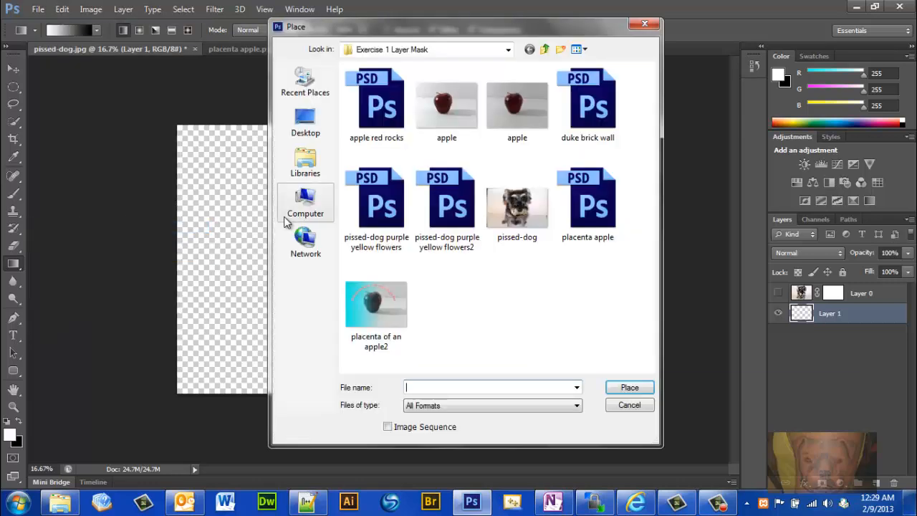
pyautogui.click(507, 49)
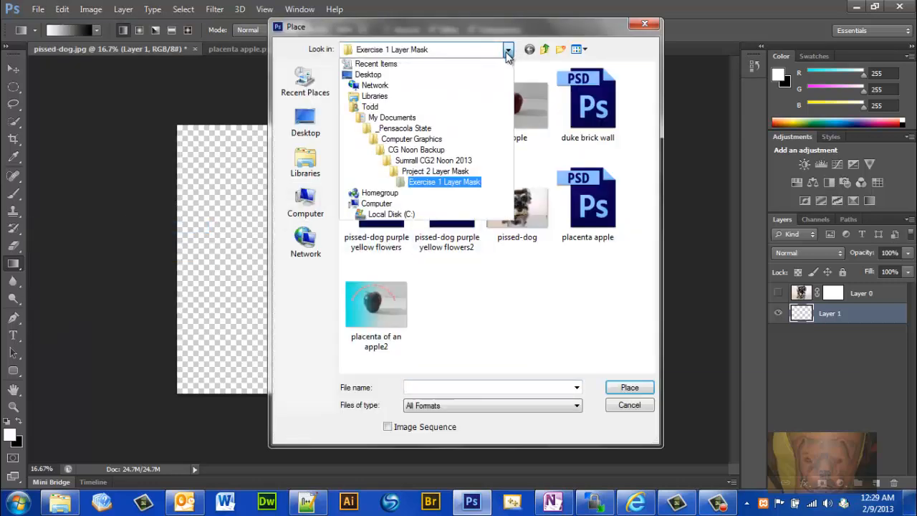
pyautogui.click(432, 160)
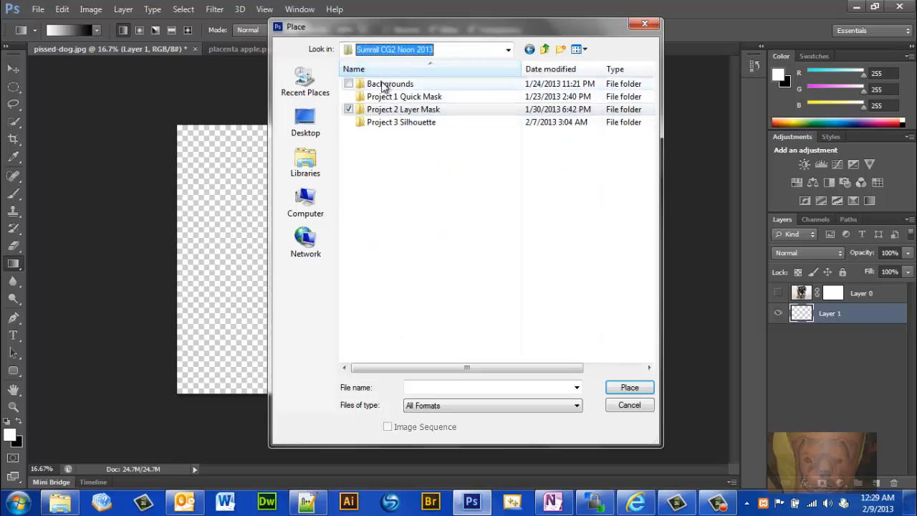
pyautogui.doubleClick(390, 83)
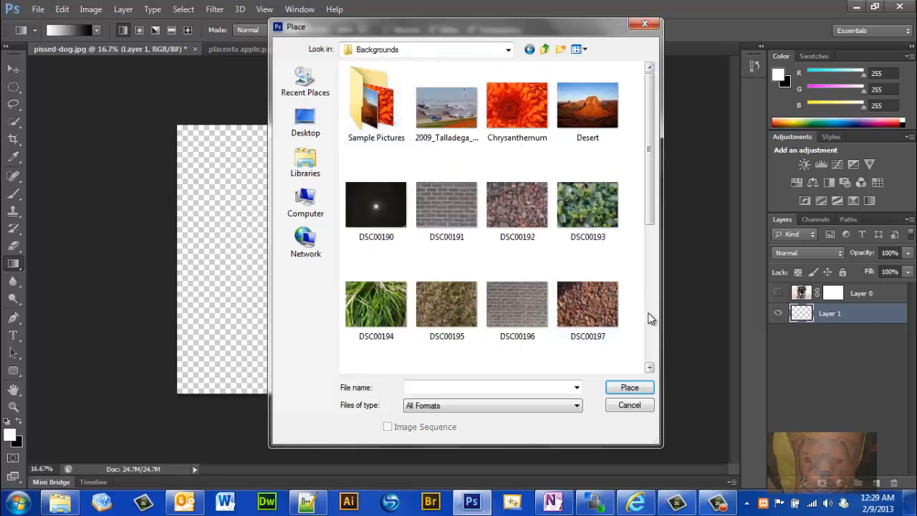
pyautogui.scroll(-3)
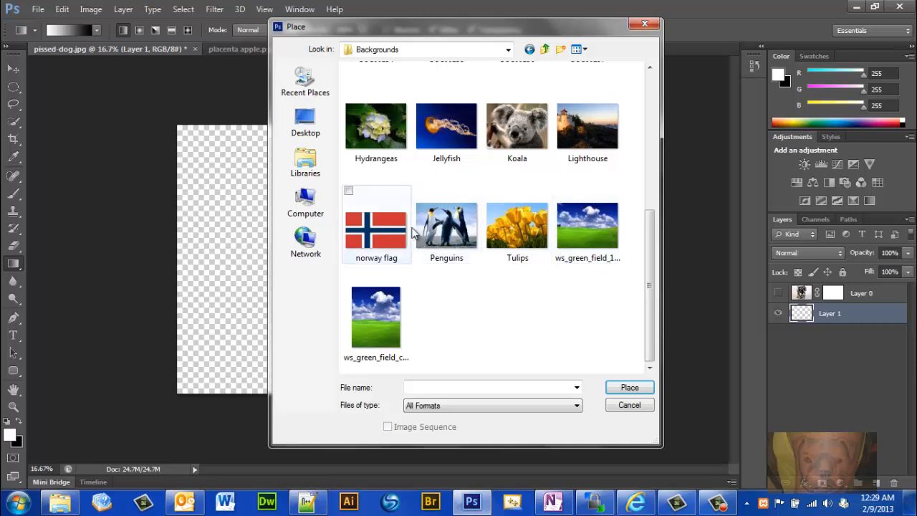
pyautogui.doubleClick(376, 127)
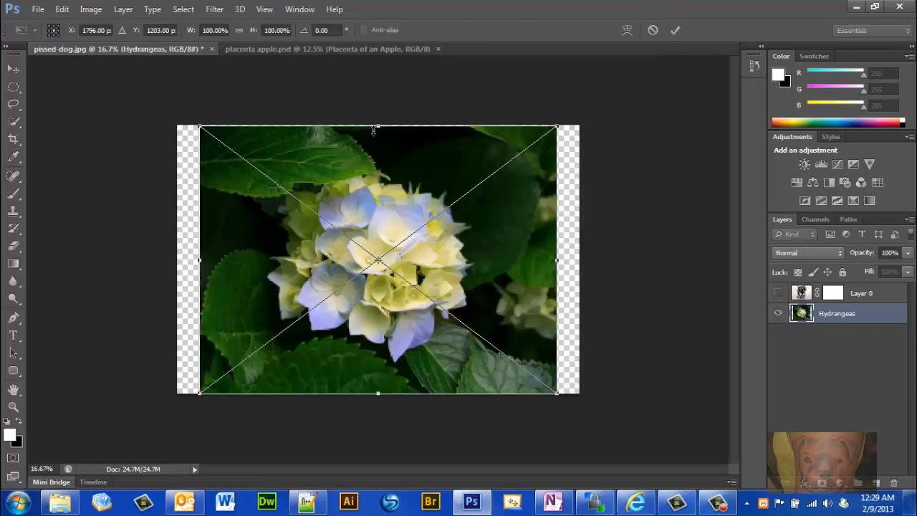
pyautogui.moveTo(555, 385)
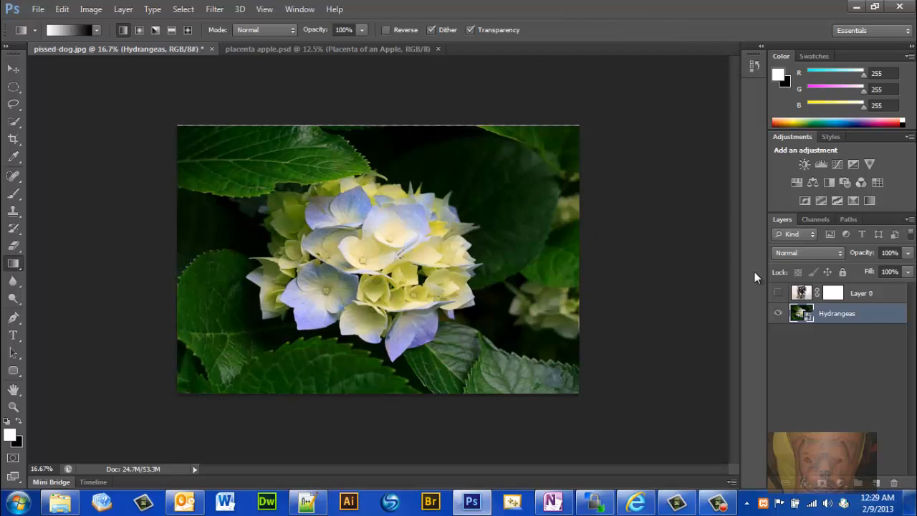
pyautogui.moveTo(836, 296)
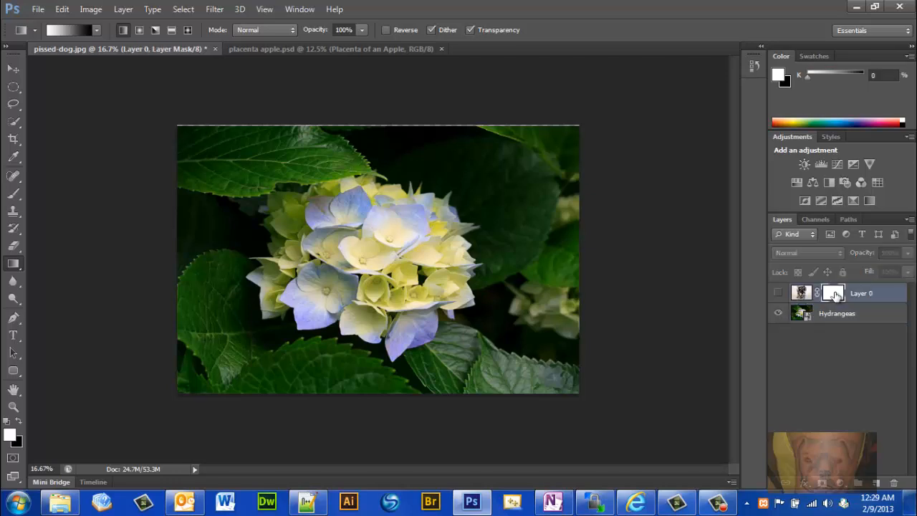
pyautogui.moveTo(833, 292)
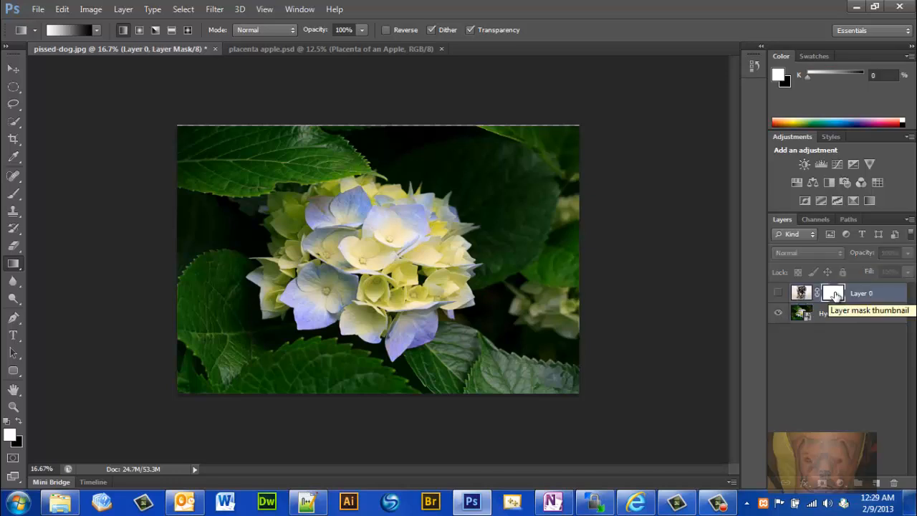
# Target Layer 0's layer mask thumbnail so the gradient will paint into the mask
pyautogui.click(99, 31)
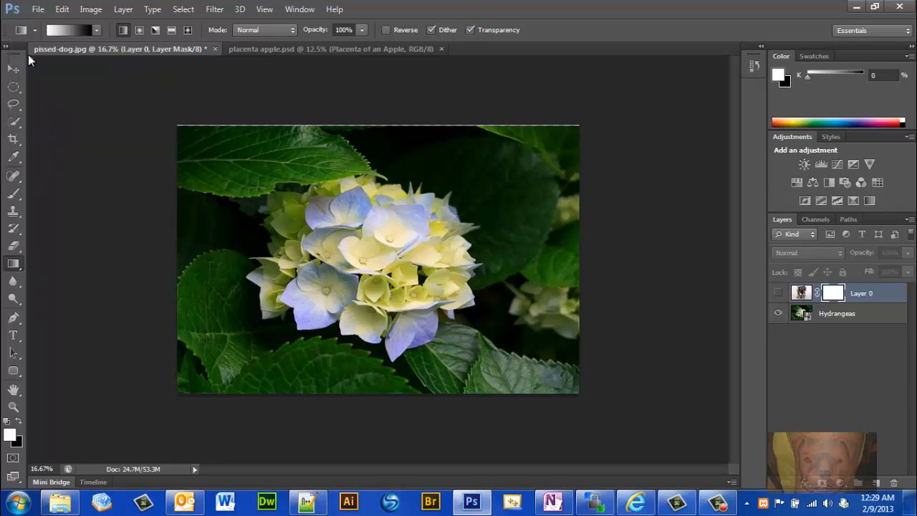
pyautogui.moveTo(13, 265)
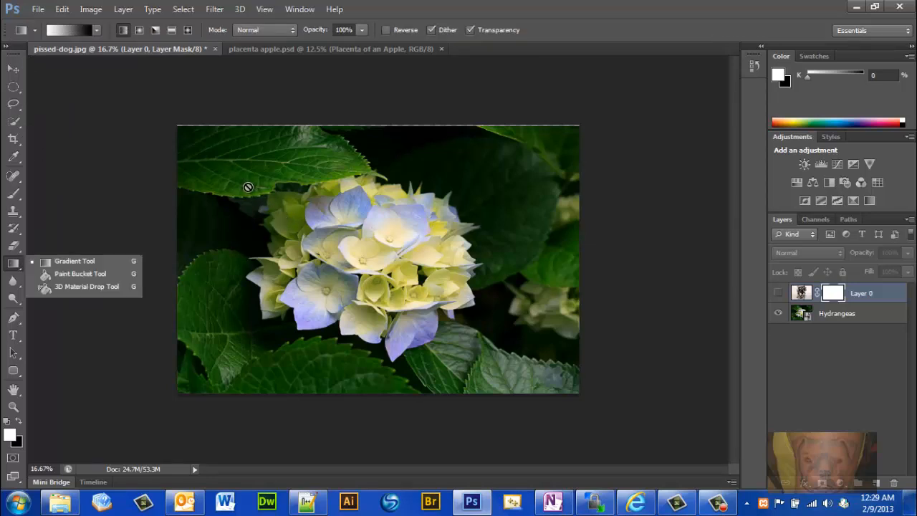
pyautogui.moveTo(154, 238)
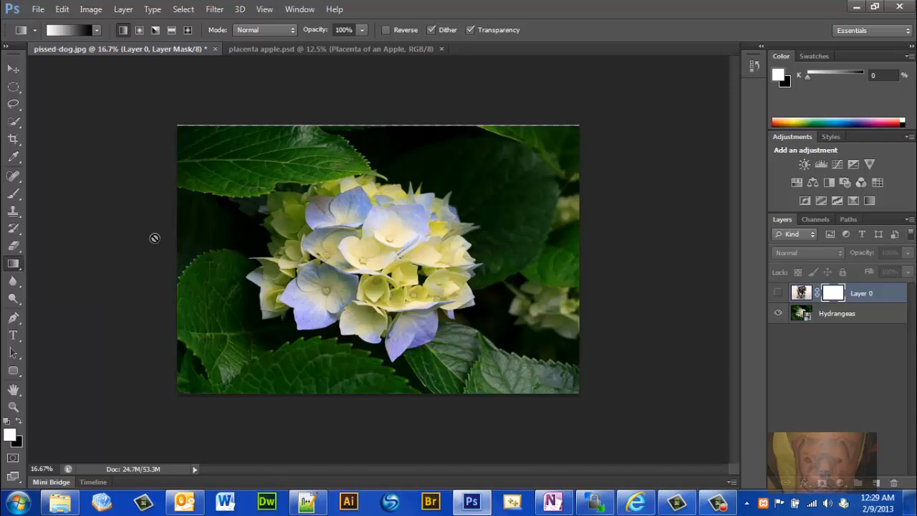
pyautogui.moveTo(415, 212)
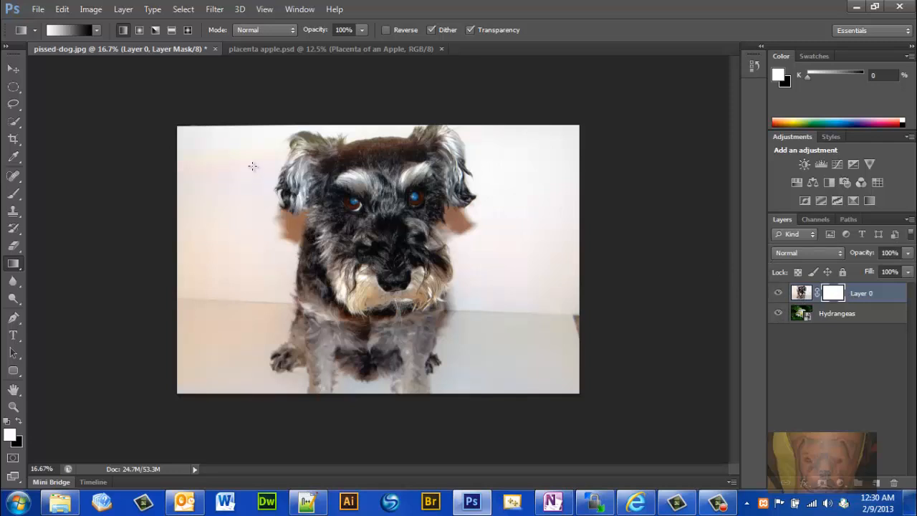
pyautogui.moveTo(250, 170)
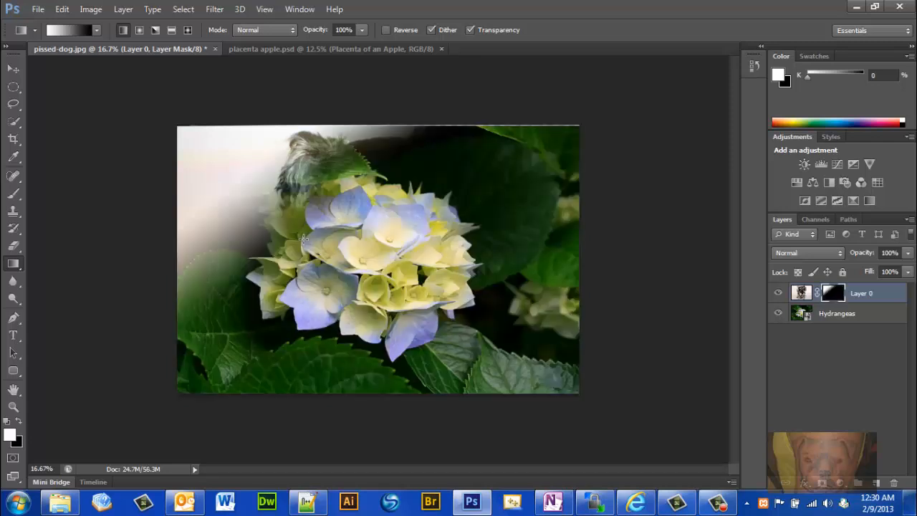
pyautogui.moveTo(306, 246)
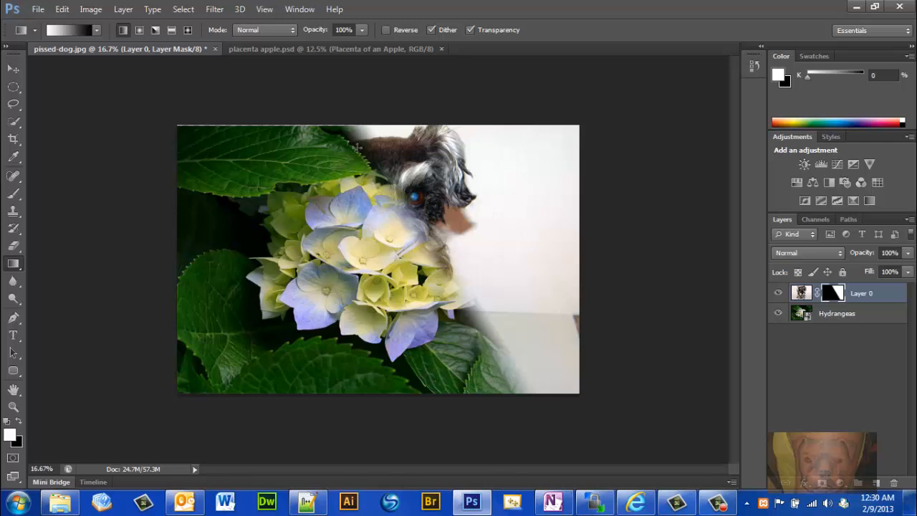
pyautogui.moveTo(464, 218)
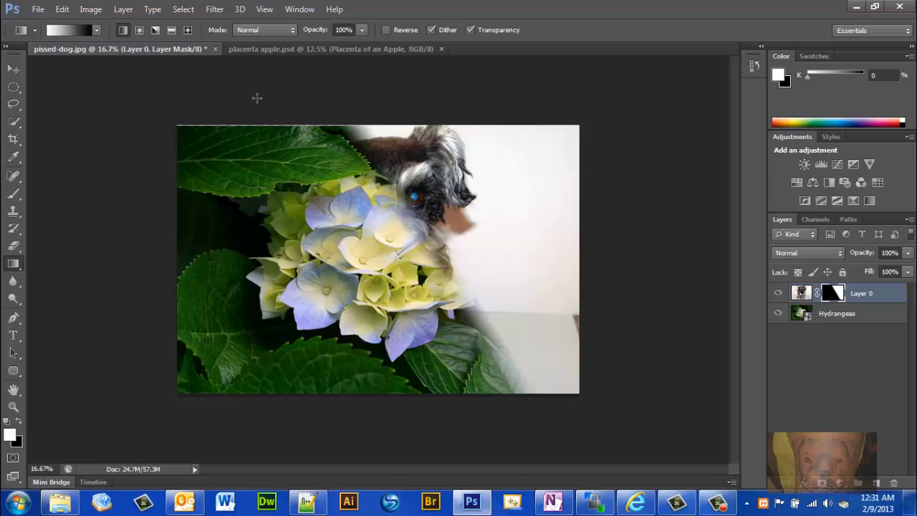
pyautogui.moveTo(286, 53)
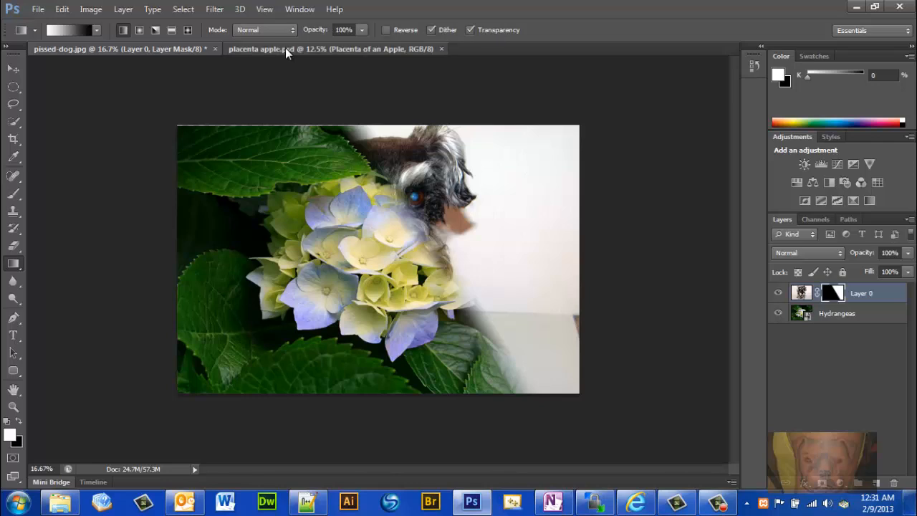
# Switch to the placenta apple.psd document showing the gradient-faded apple
pyautogui.click(330, 49)
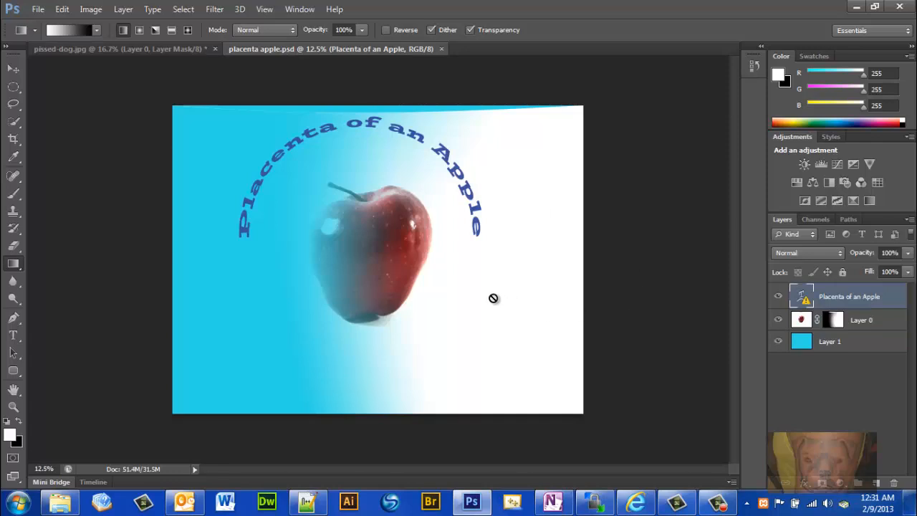
pyautogui.moveTo(503, 295)
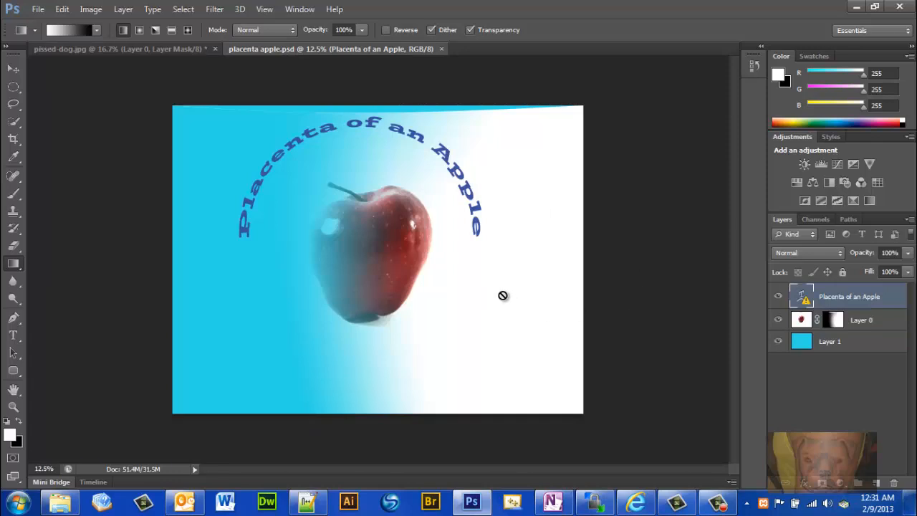
pyautogui.moveTo(665, 384)
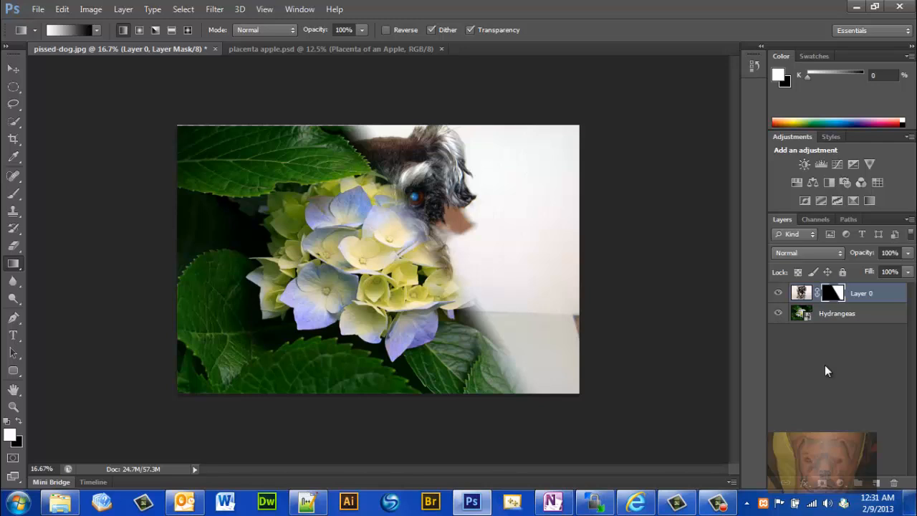
pyautogui.moveTo(766, 307)
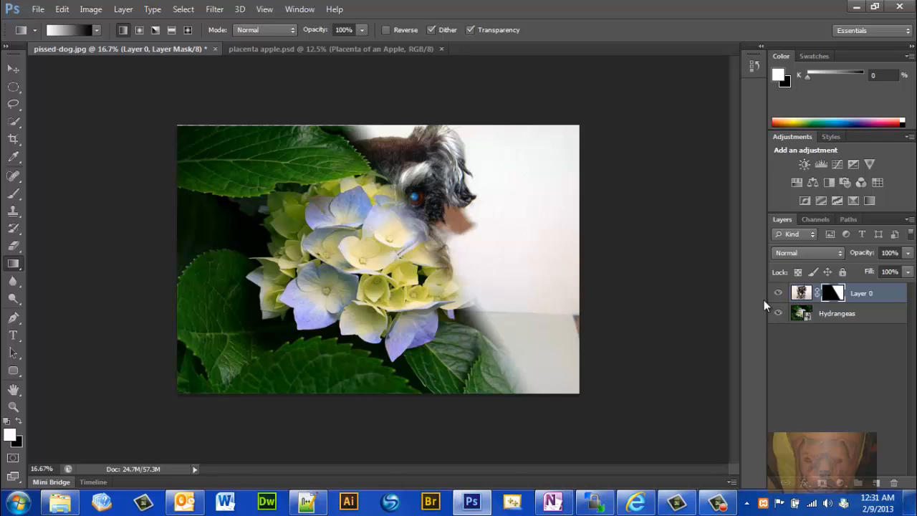